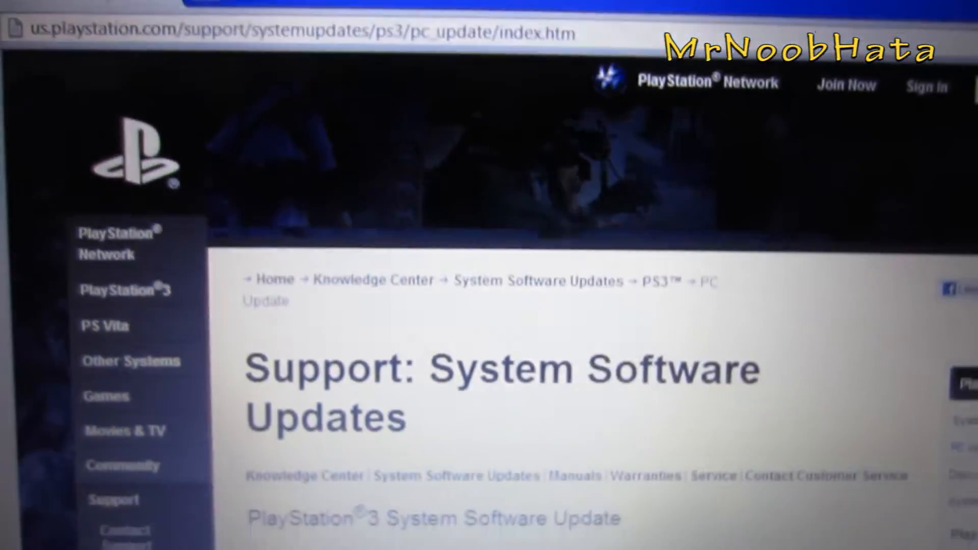
- Create a folder named PS3 on the USB drive and open it
{"action": "scroll", "scroll_direction": "down", "scroll_amount": 3}
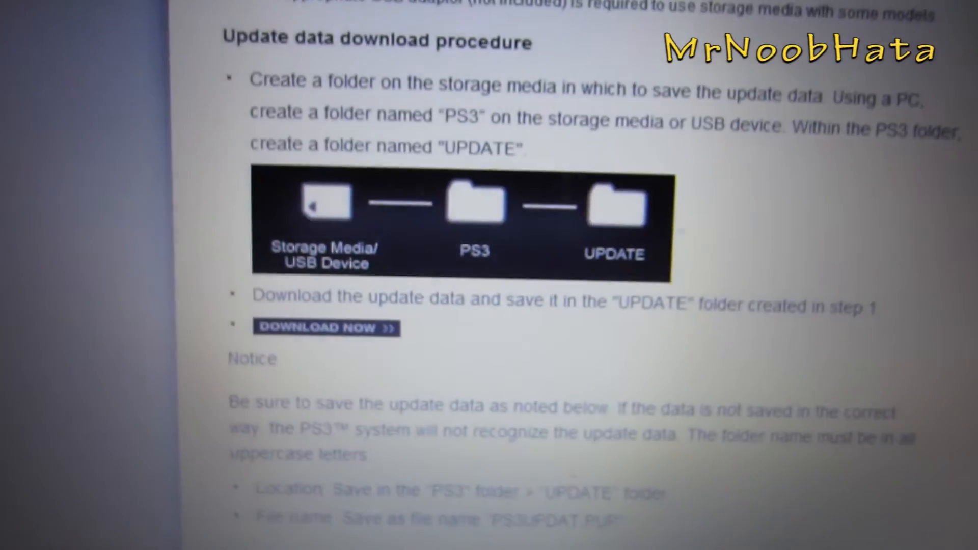
{"action": "scroll", "scroll_direction": "down", "scroll_amount": 3}
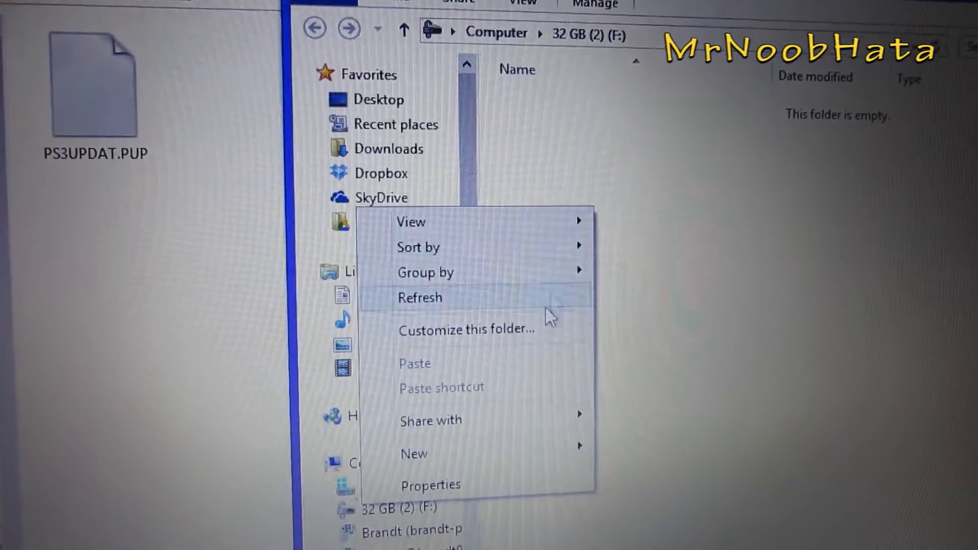
{"action": "left_click", "coordinate": [414, 454]}
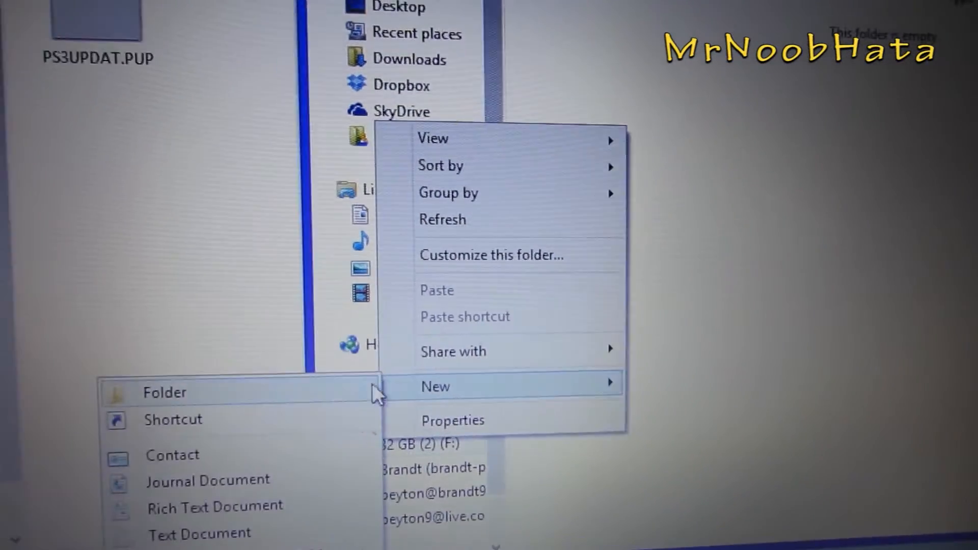
{"action": "left_click", "coordinate": [165, 392]}
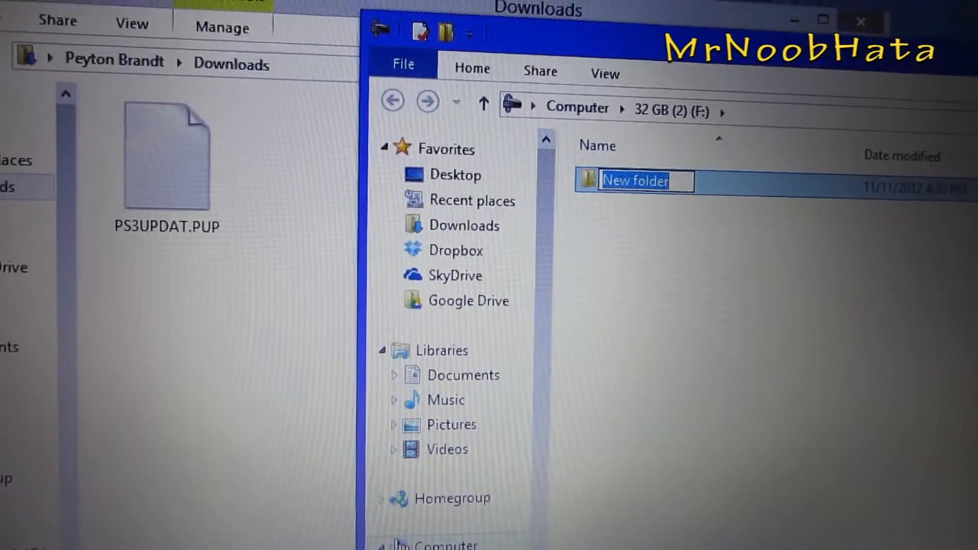
{"action": "type", "text": "PS3"}
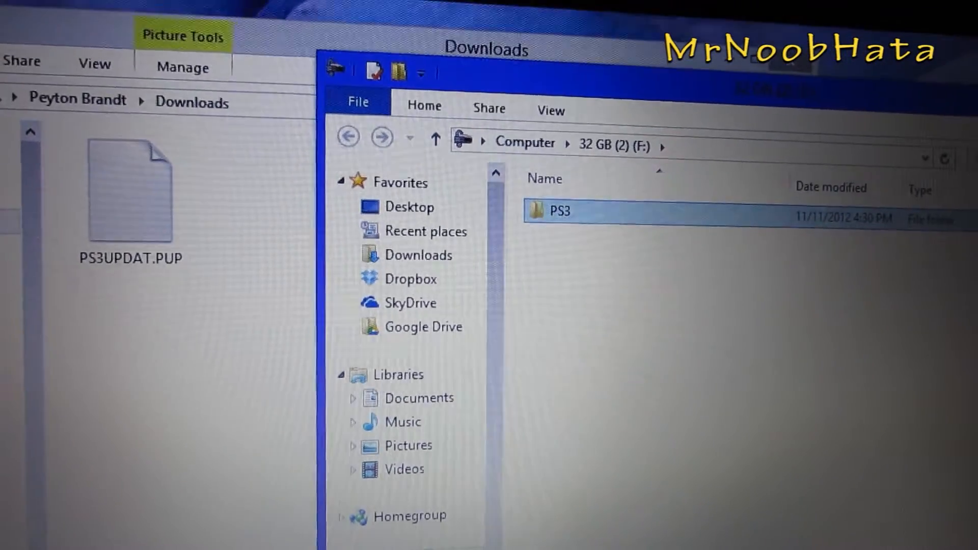
{"action": "double_click", "coordinate": [556, 211]}
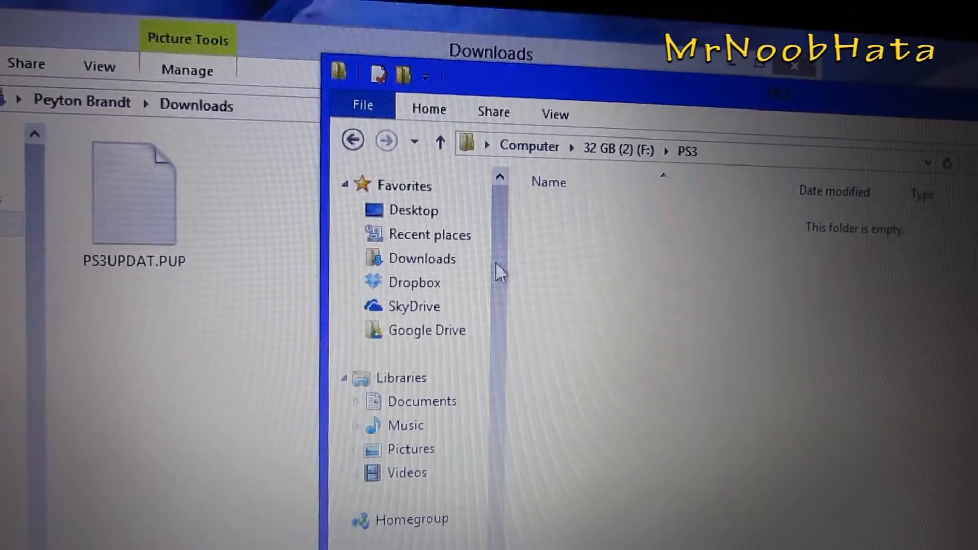
- Create an UPDATE subfolder inside PS3 and open it
{"action": "right_click", "coordinate": [624, 281]}
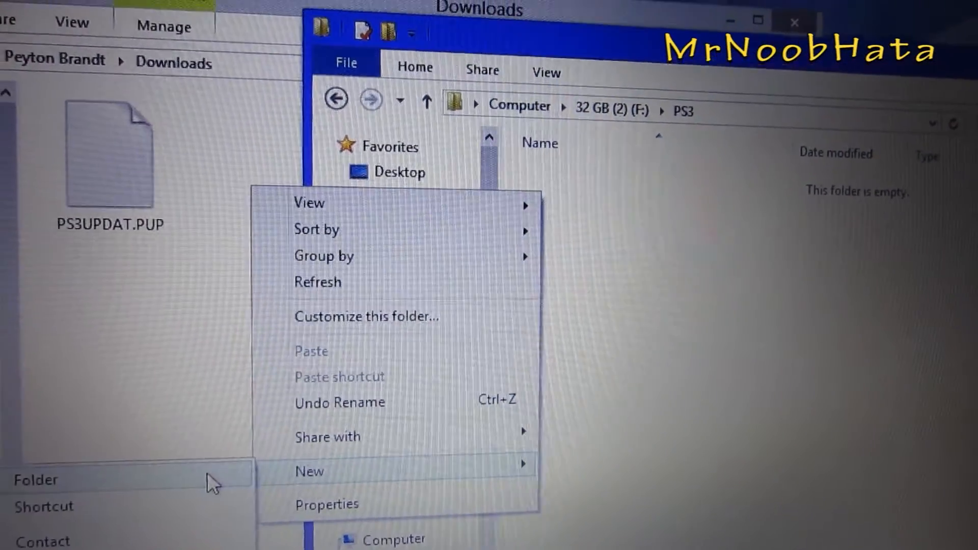
{"action": "left_click", "coordinate": [36, 479]}
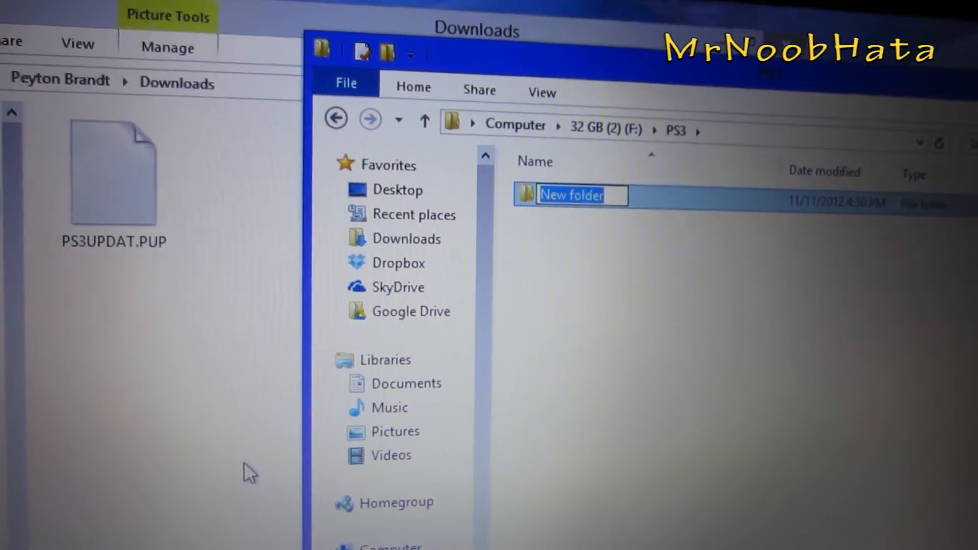
{"action": "type", "text": "UPDATE"}
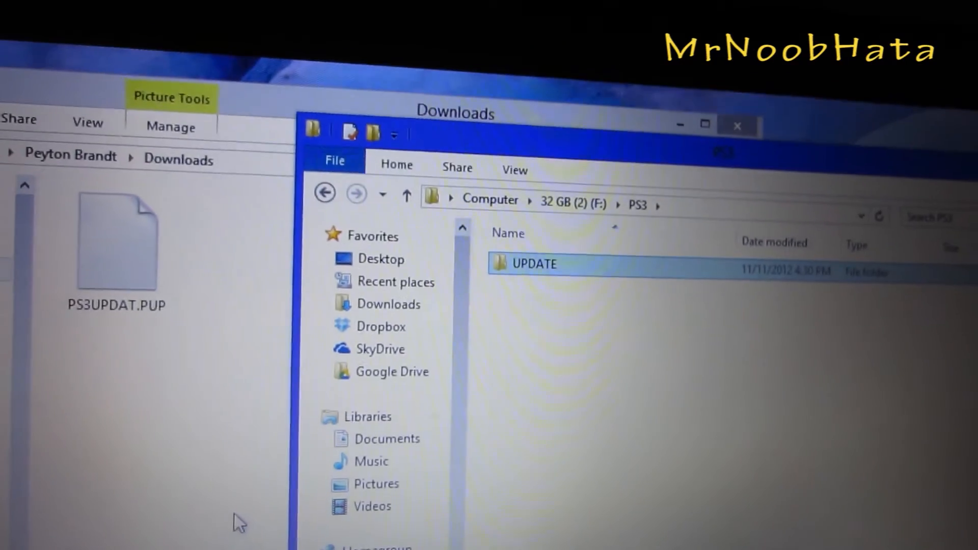
{"action": "double_click", "coordinate": [534, 264]}
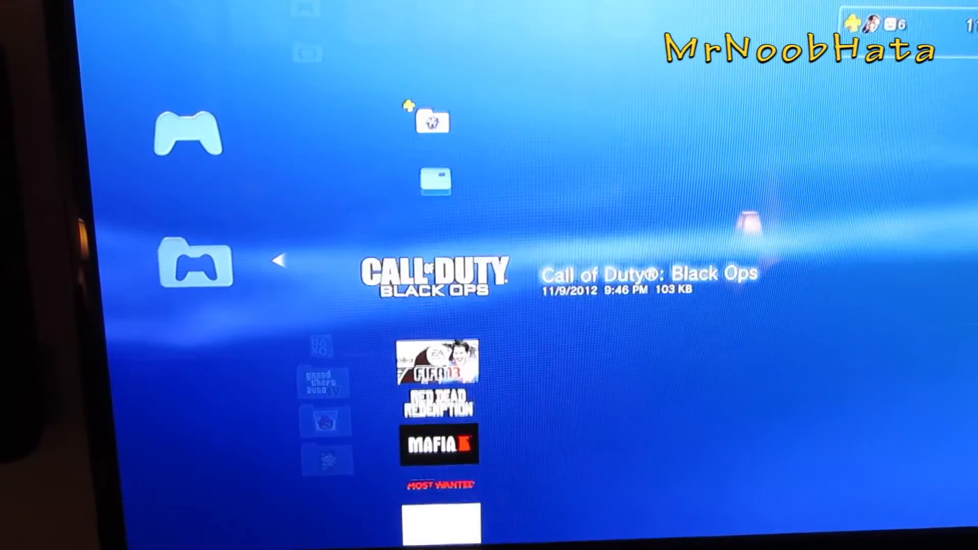
- Copy all 50 saved games to the USB device with Copy Multiple and Select All
{"action": "scroll", "scroll_direction": "down", "scroll_amount": 3}
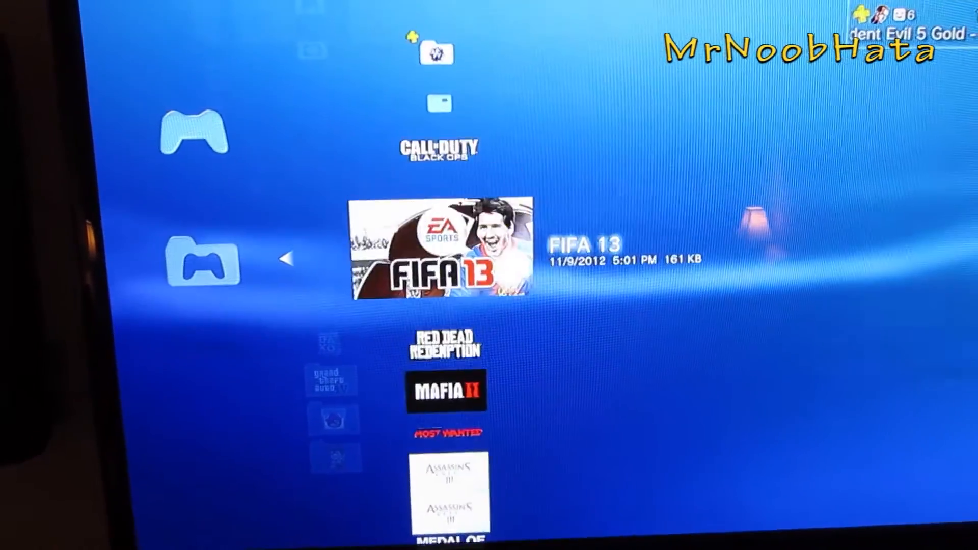
{"action": "scroll", "scroll_direction": "up", "scroll_amount": 3}
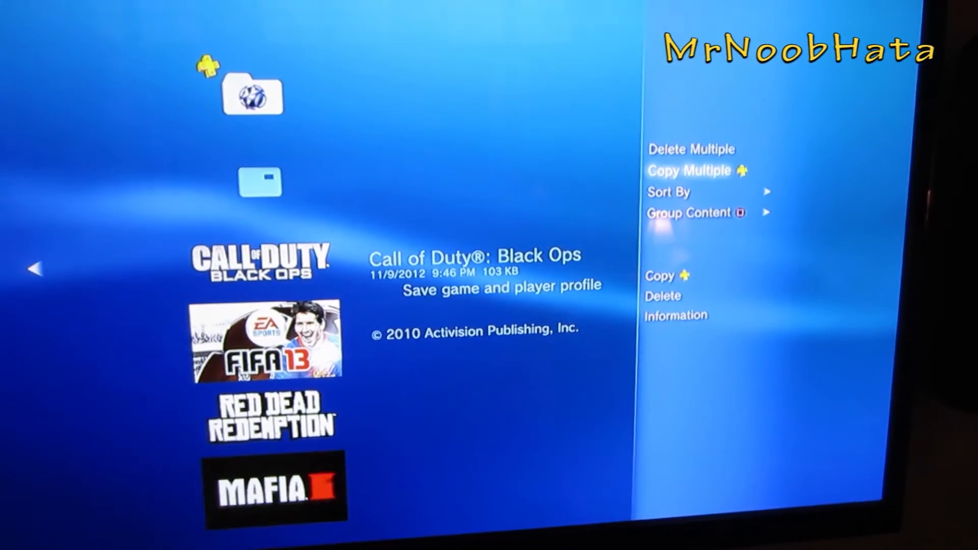
{"action": "left_click", "coordinate": [689, 170]}
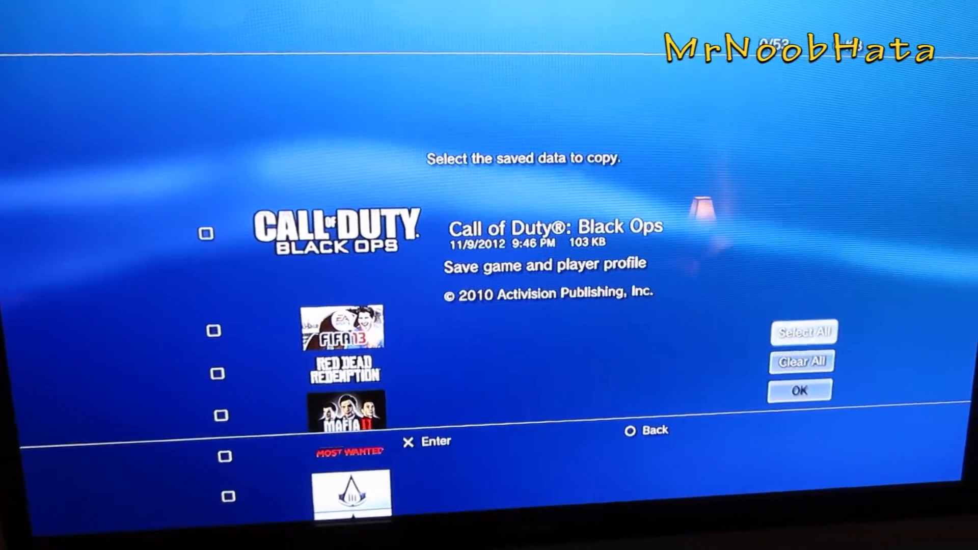
{"action": "left_click", "coordinate": [803, 331]}
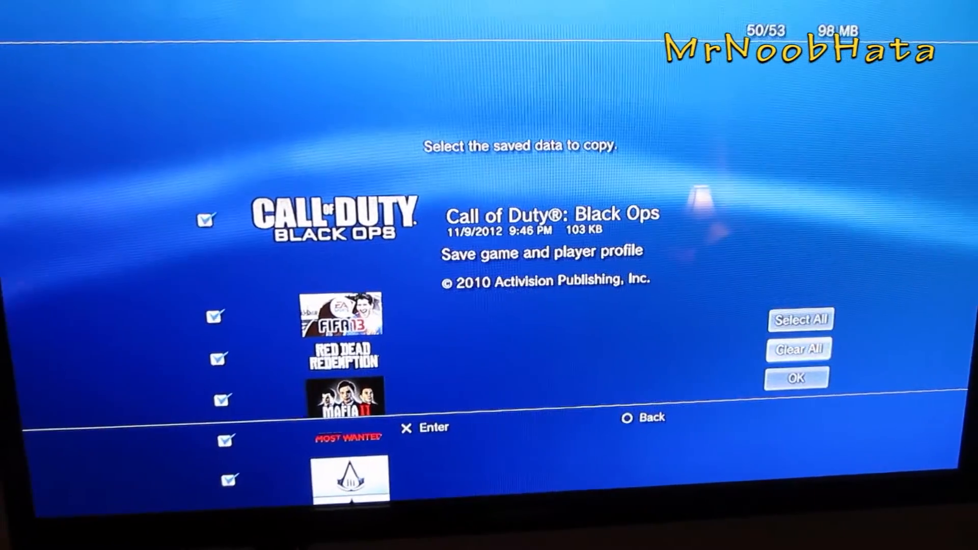
{"action": "left_click", "coordinate": [796, 378]}
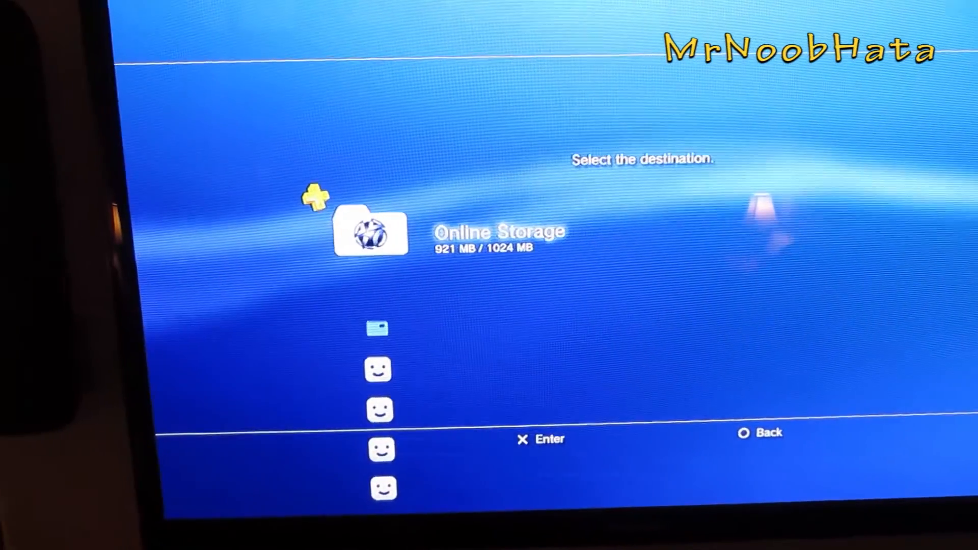
{"action": "scroll", "scroll_direction": "down", "scroll_amount": 3}
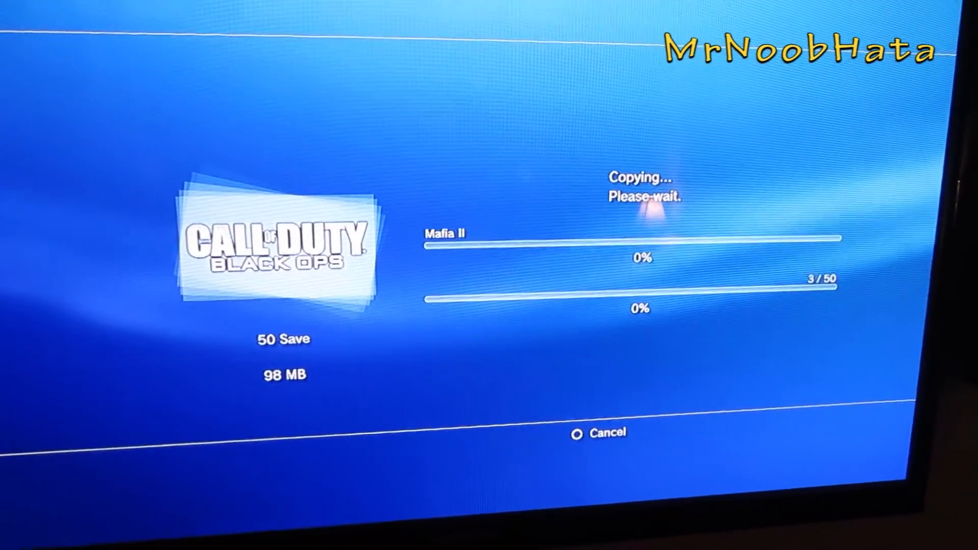
{"action": "left_click", "coordinate": [604, 434]}
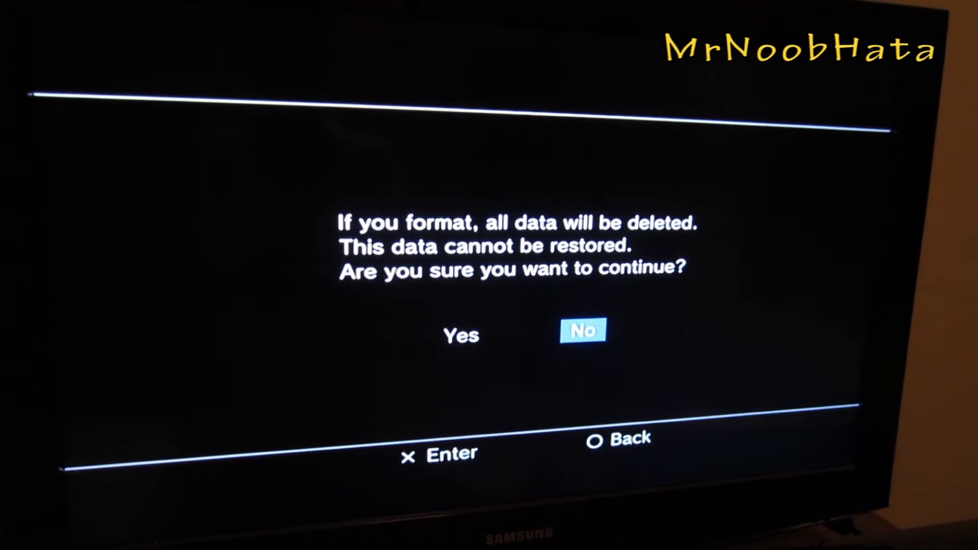
- Agree to format the new hard drive in safe mode
{"action": "key", "text": "Left"}
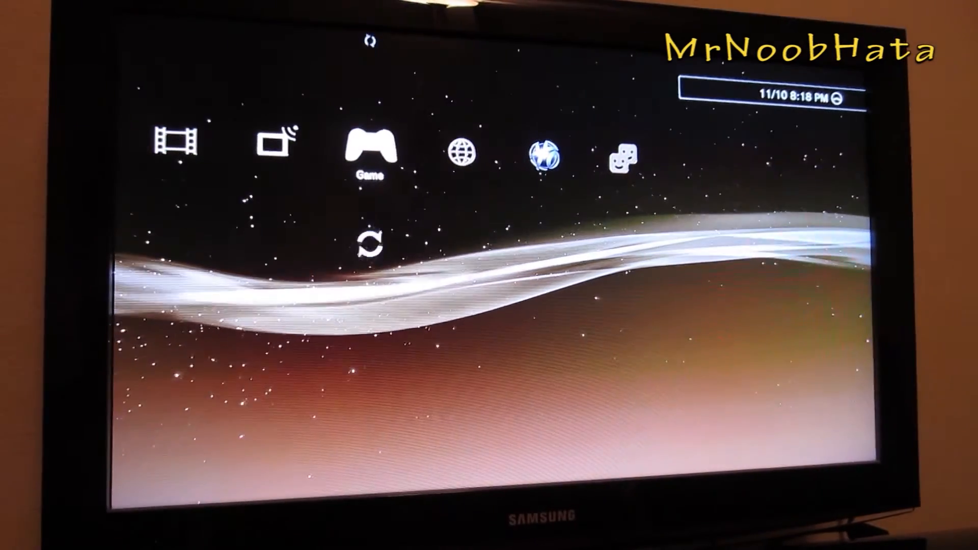
- Mark all four USB saved games for copying via Copy Multiple and Select All
{"action": "scroll", "scroll_direction": "left", "scroll_amount": 3}
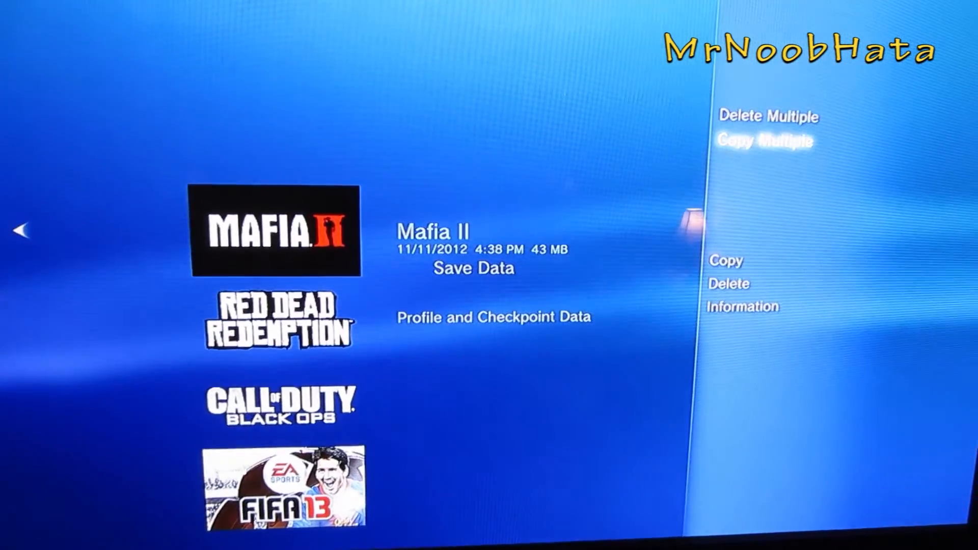
{"action": "left_click", "coordinate": [764, 140]}
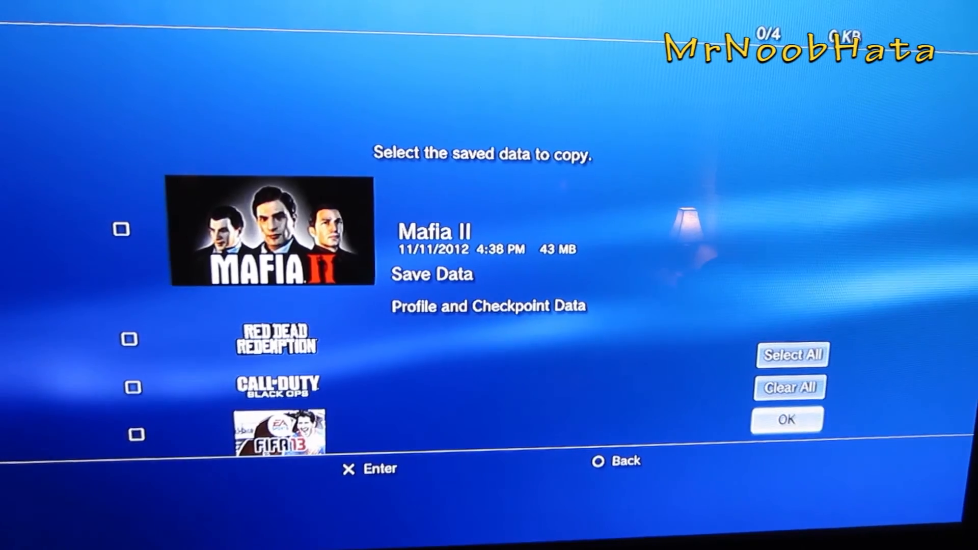
{"action": "left_click", "coordinate": [792, 355]}
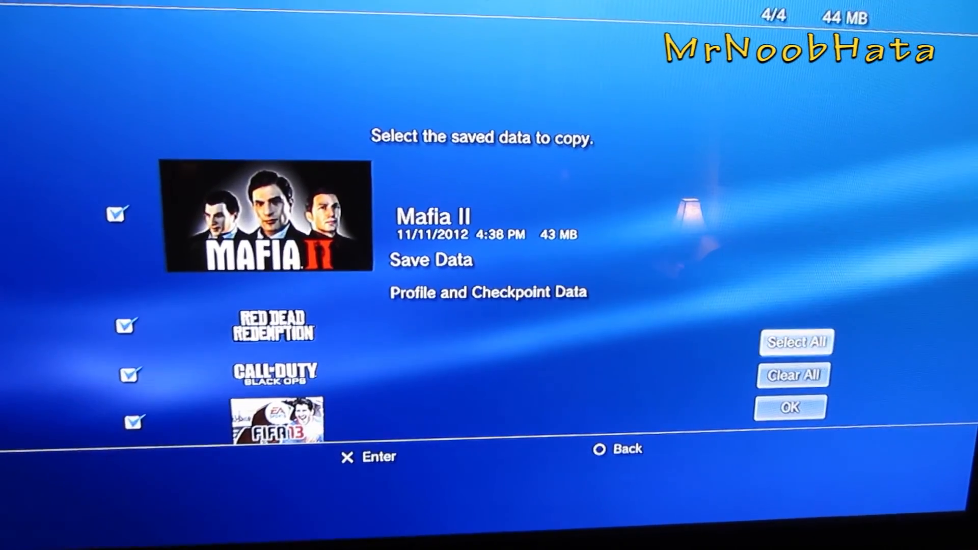